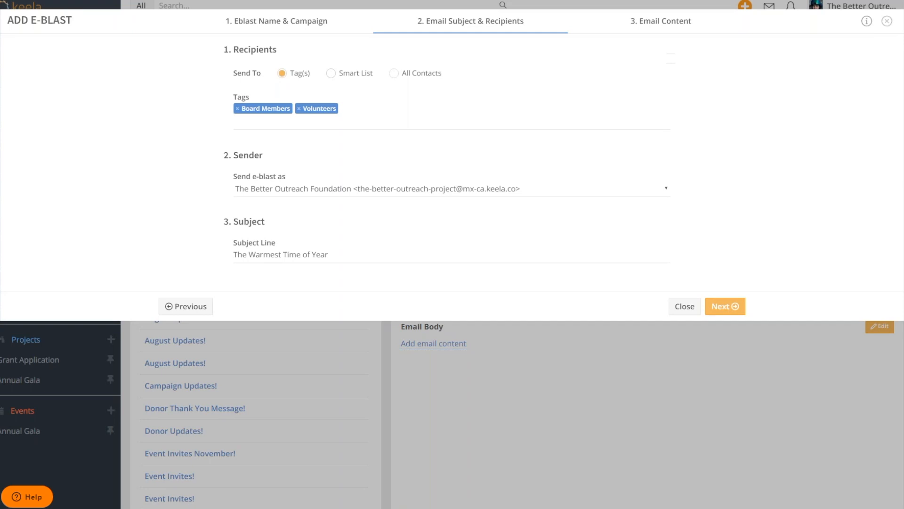
Send to a Smart List, then start the email content from the Youth Focused fundraising template.
click(332, 74)
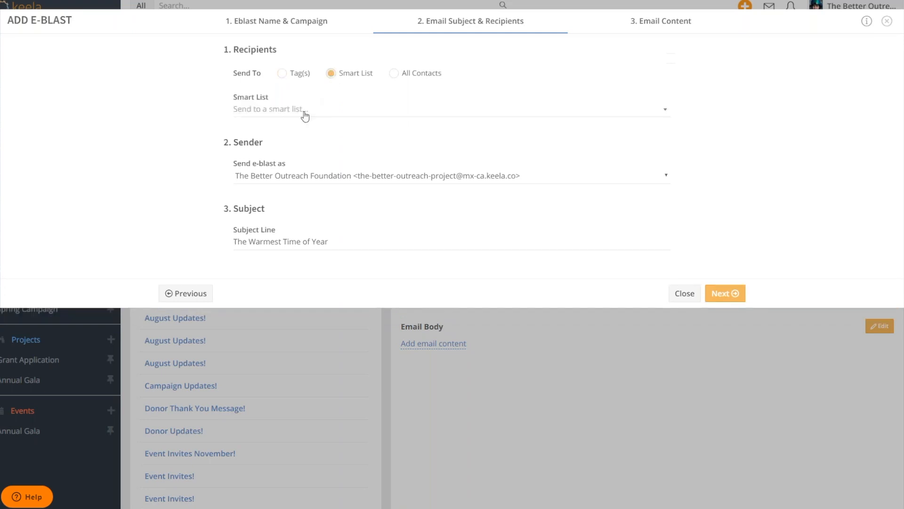
click(304, 111)
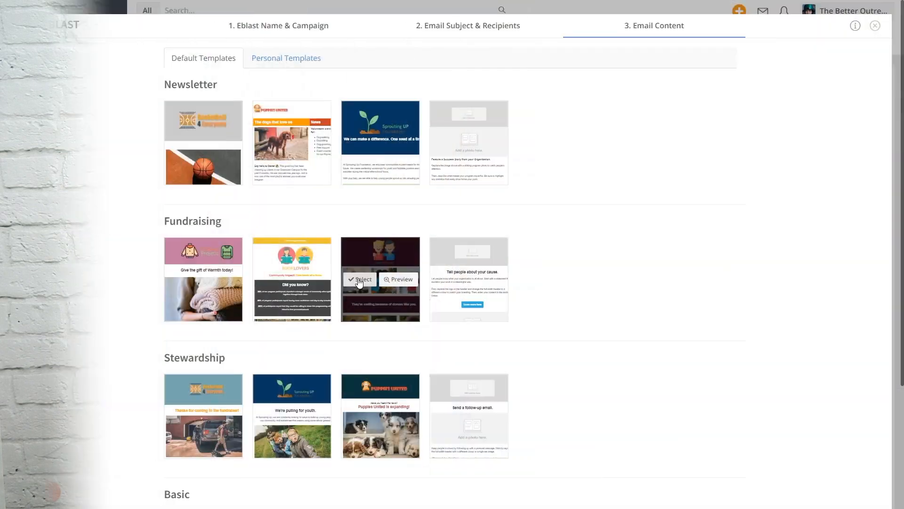
click(360, 279)
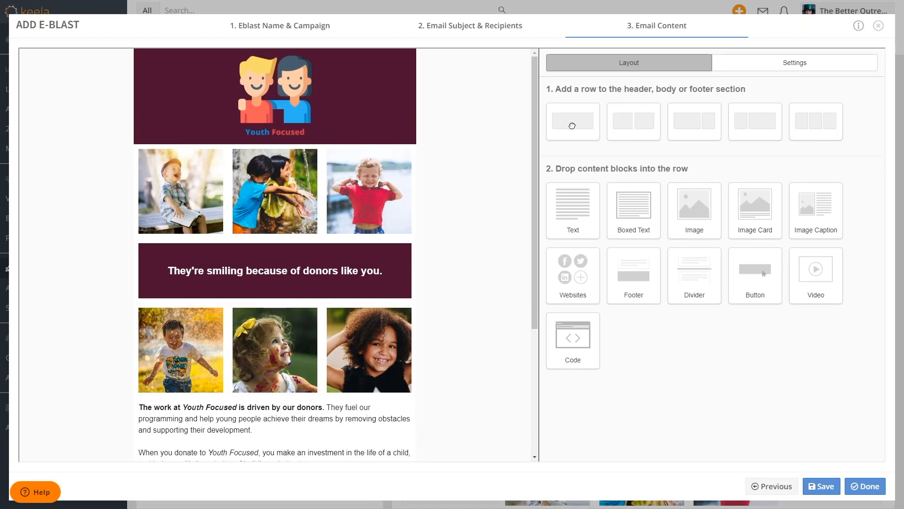
Drag a one-column row under the header logo and drop a Boxed Text block into it.
drag(573, 122, 364, 147)
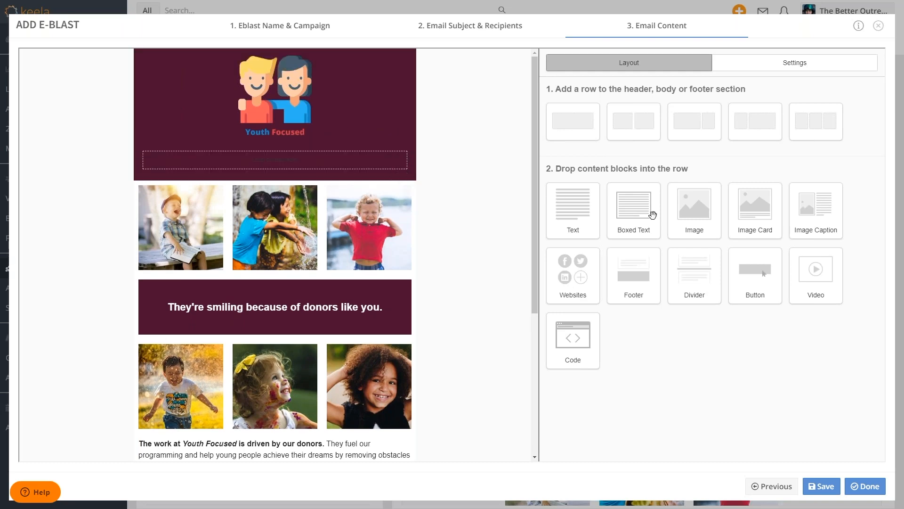
drag(694, 204, 337, 159)
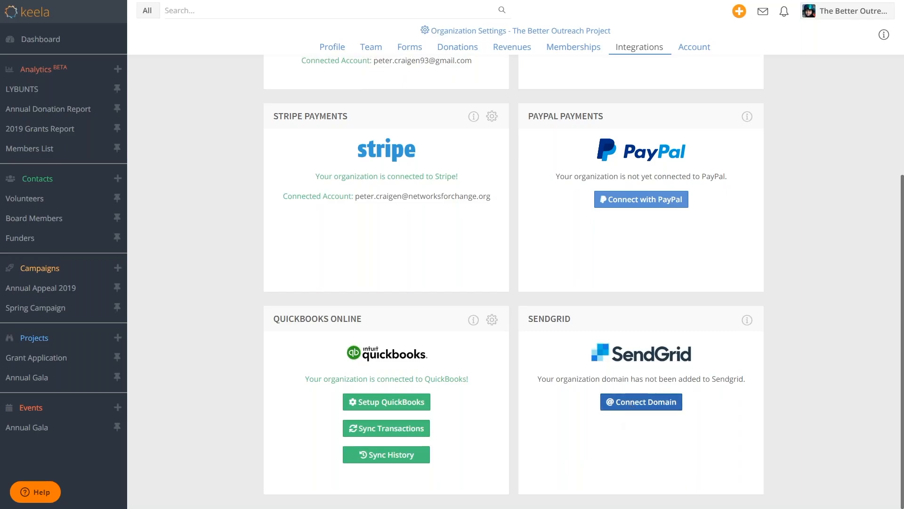
Start Connect Domain on the SendGrid integration card to bring up Add Email Domain.
click(641, 401)
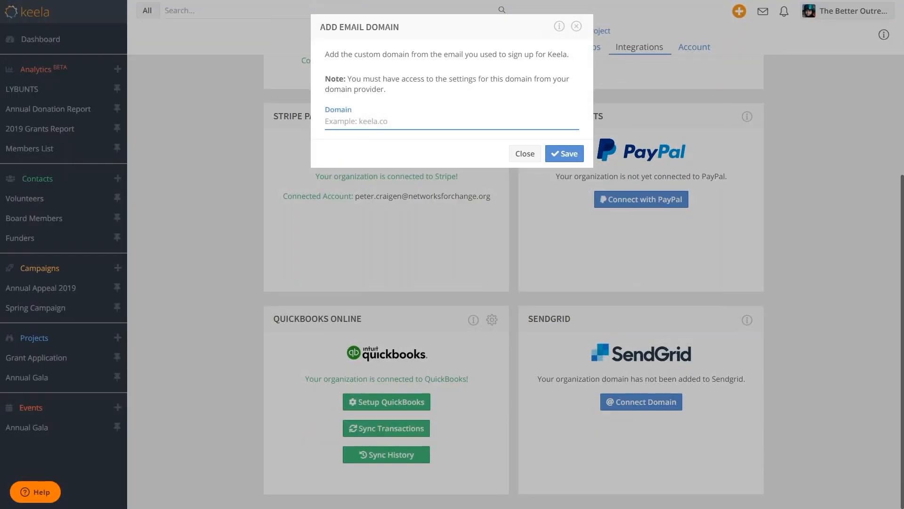